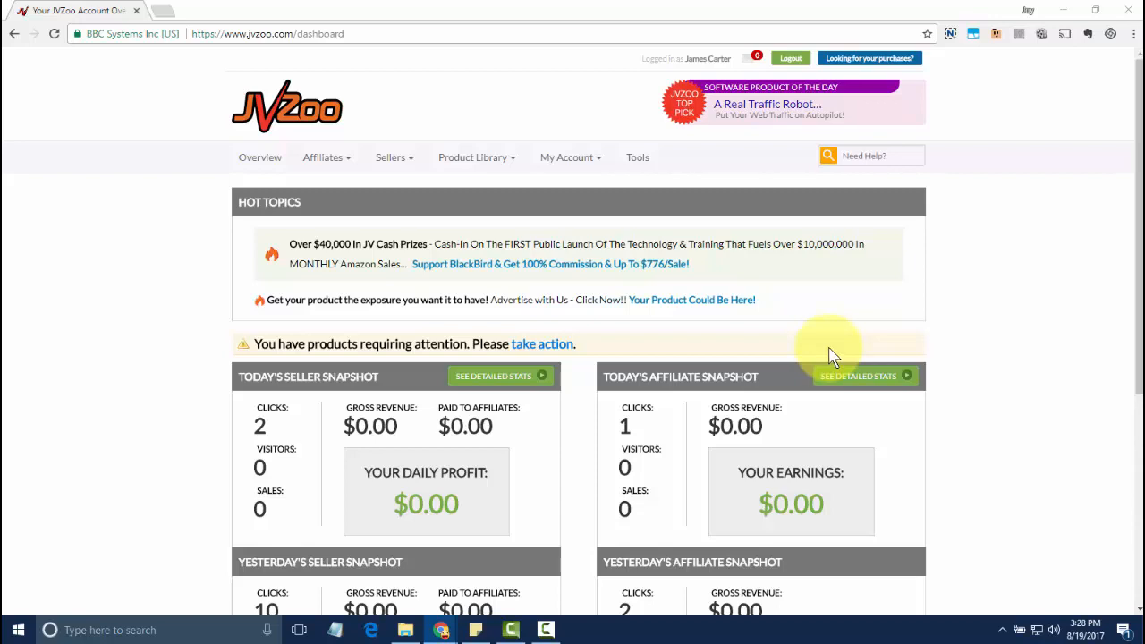
pyautogui.moveTo(809, 331)
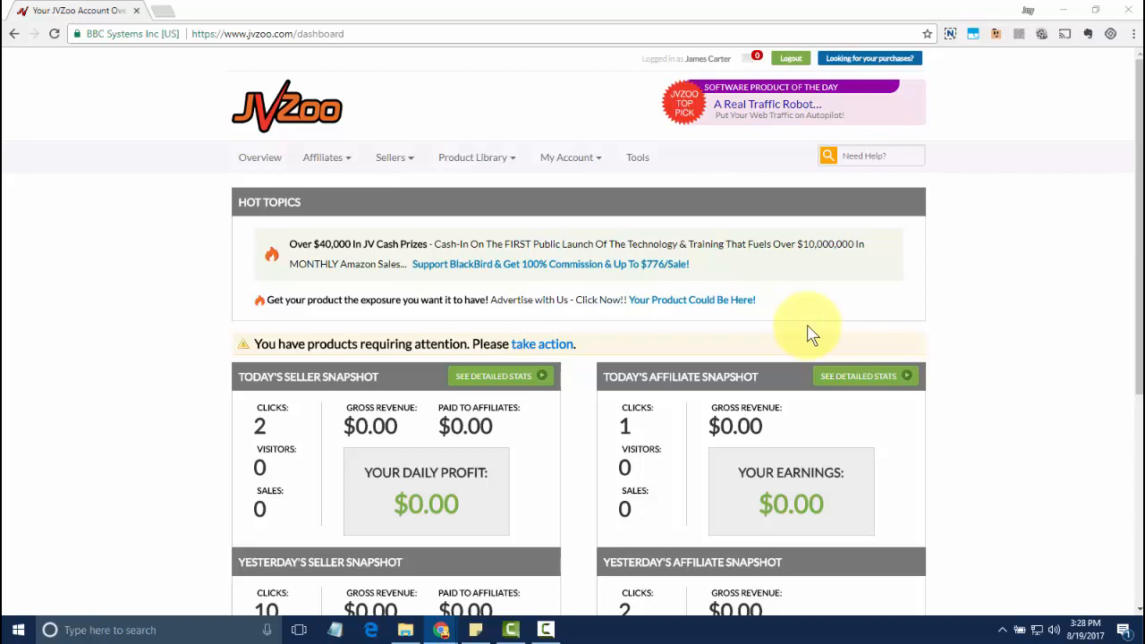
pyautogui.moveTo(803, 338)
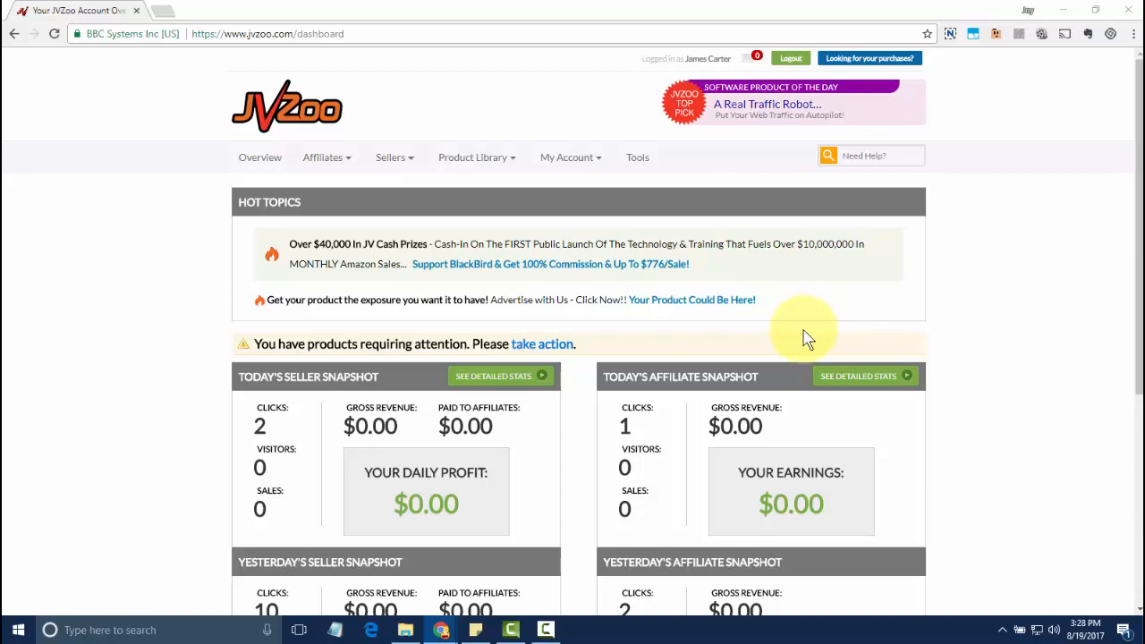
pyautogui.moveTo(416, 167)
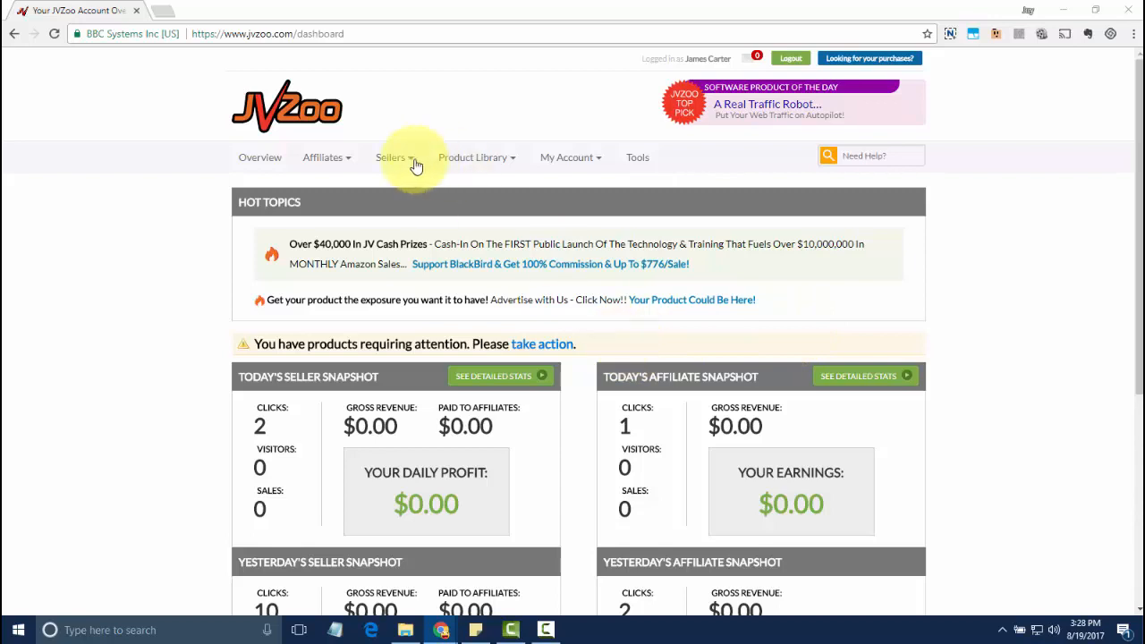
# - Open the seller options menu and go to the Your Affiliates list
pyautogui.click(391, 157)
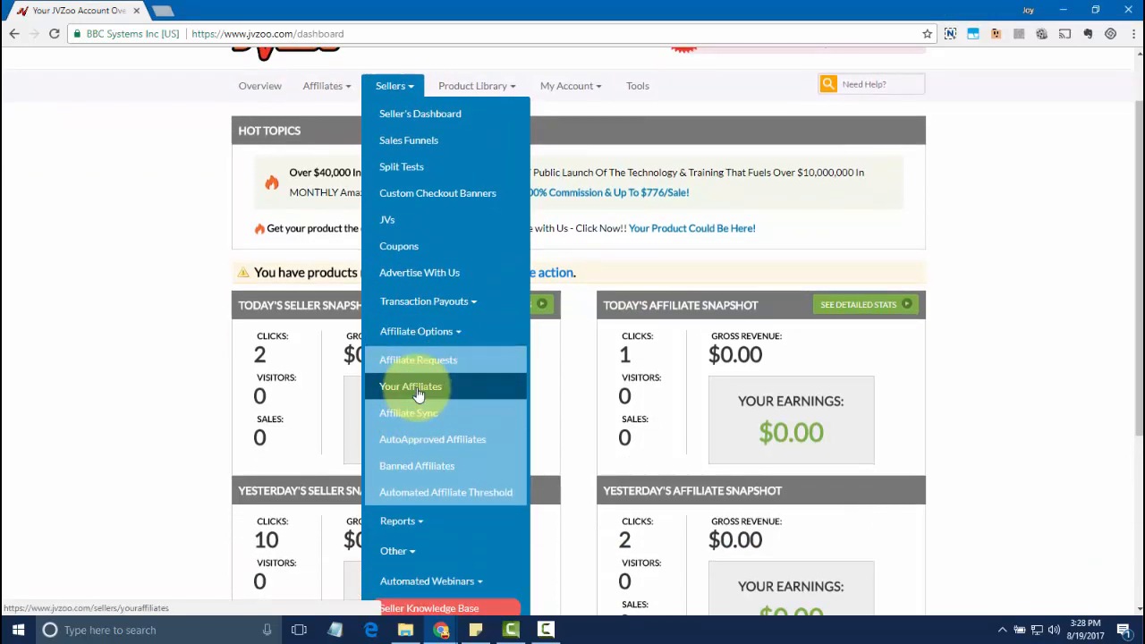
pyautogui.click(411, 386)
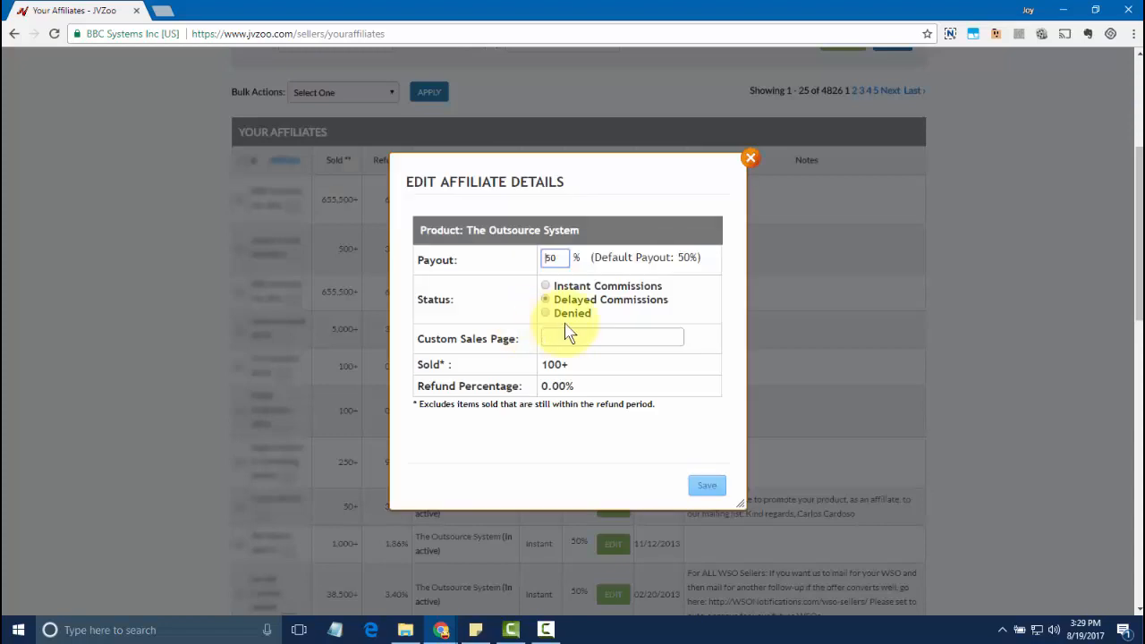
# - Save The Outsource System affiliate with delayed commissions at 50% payout
pyautogui.click(611, 337)
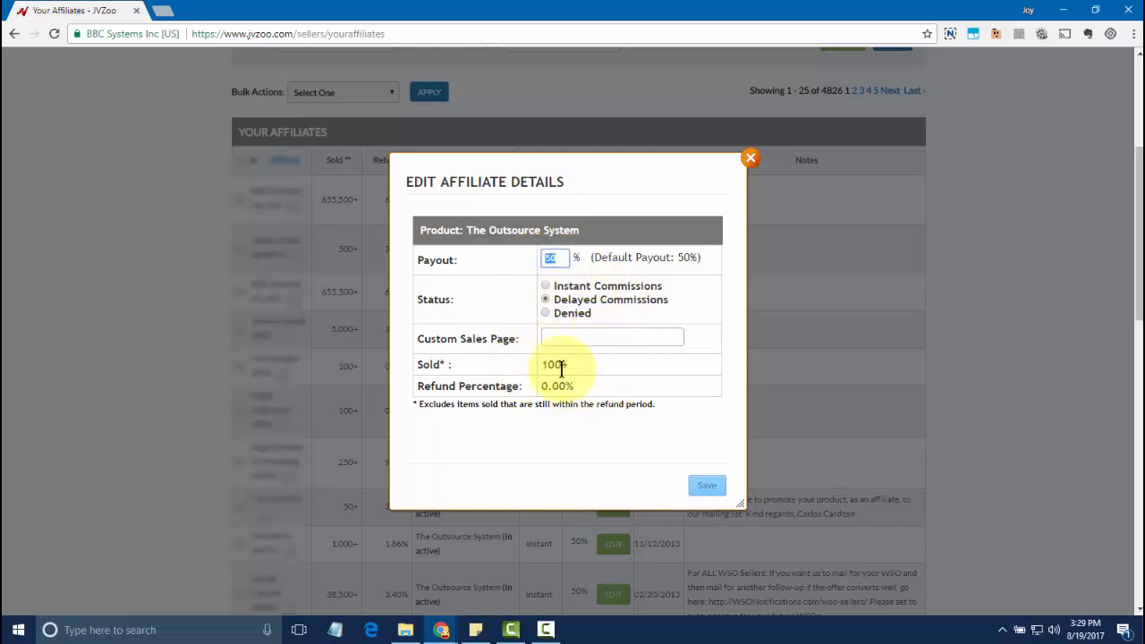
pyautogui.moveTo(569, 407)
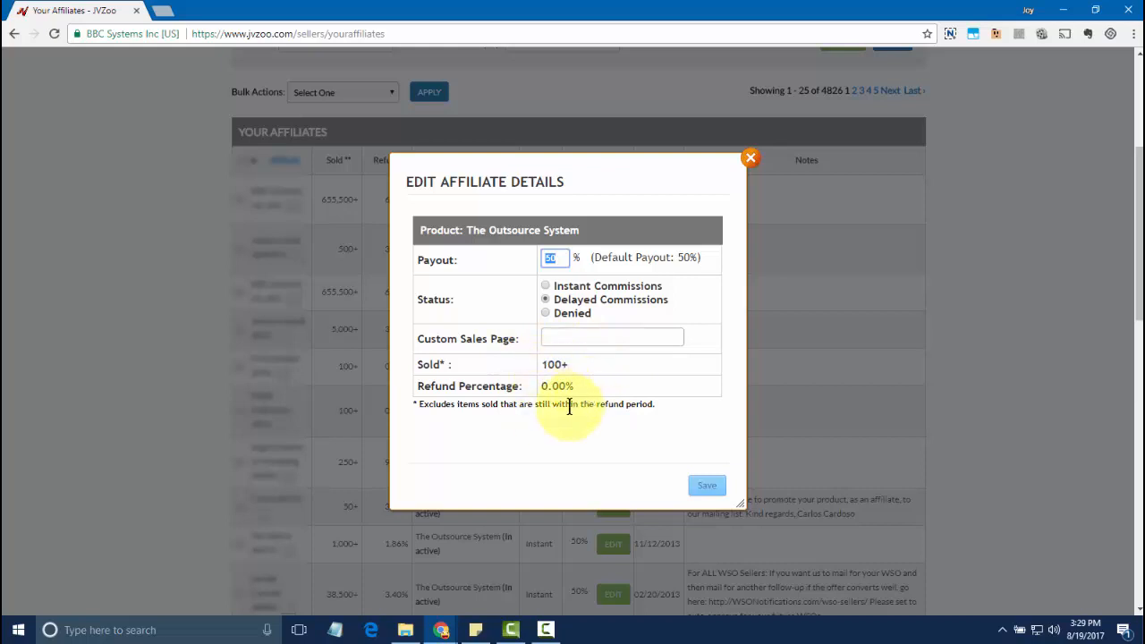
pyautogui.moveTo(709, 480)
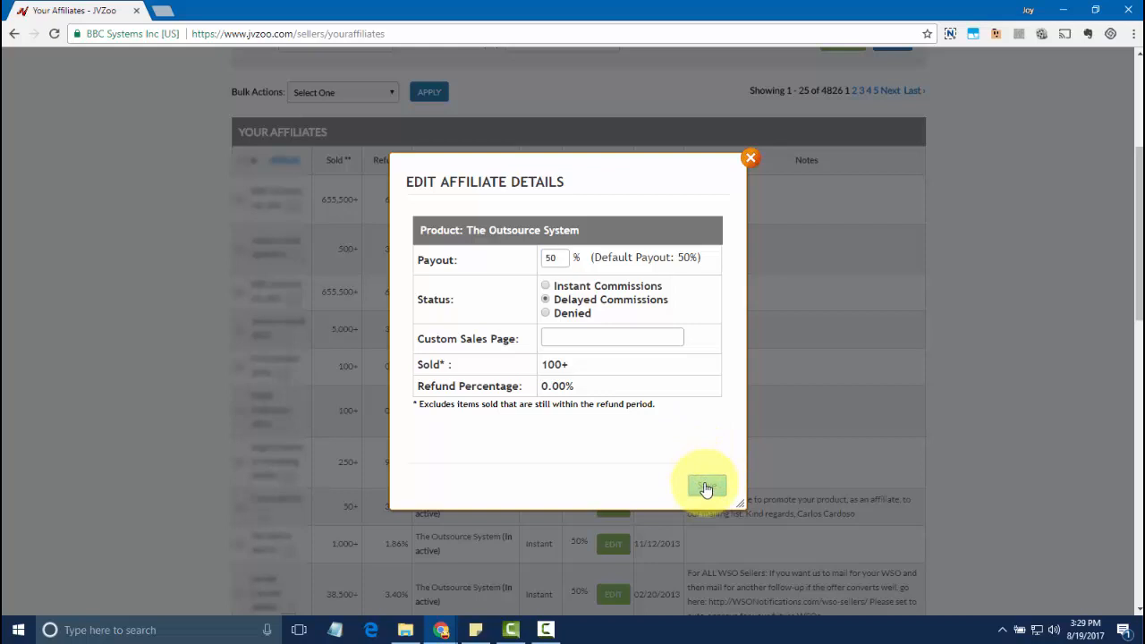
pyautogui.click(706, 488)
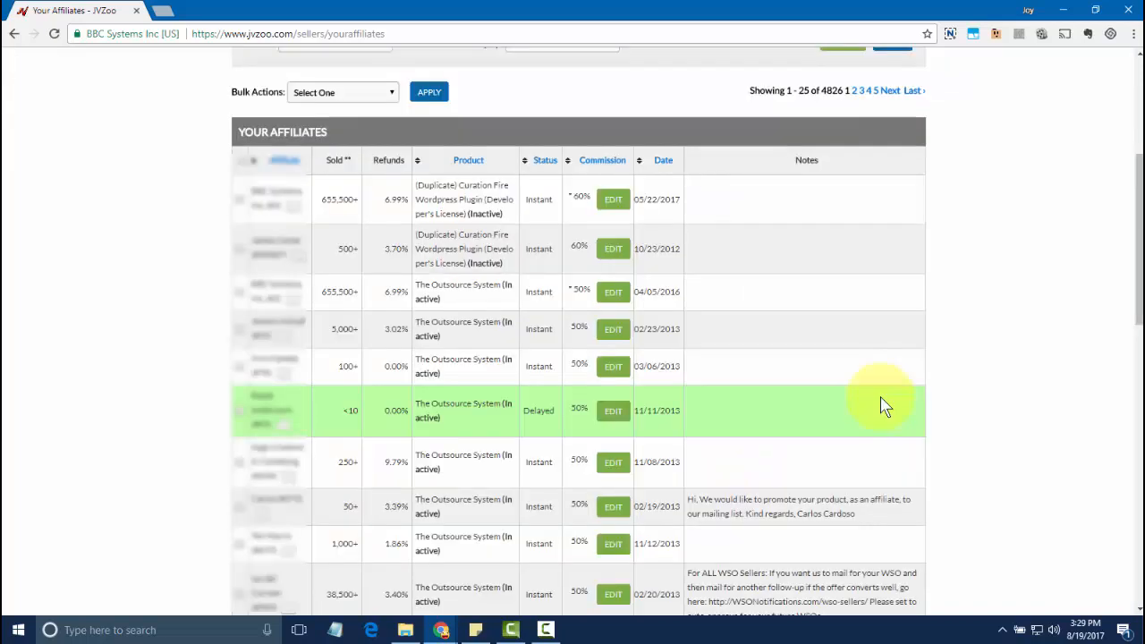